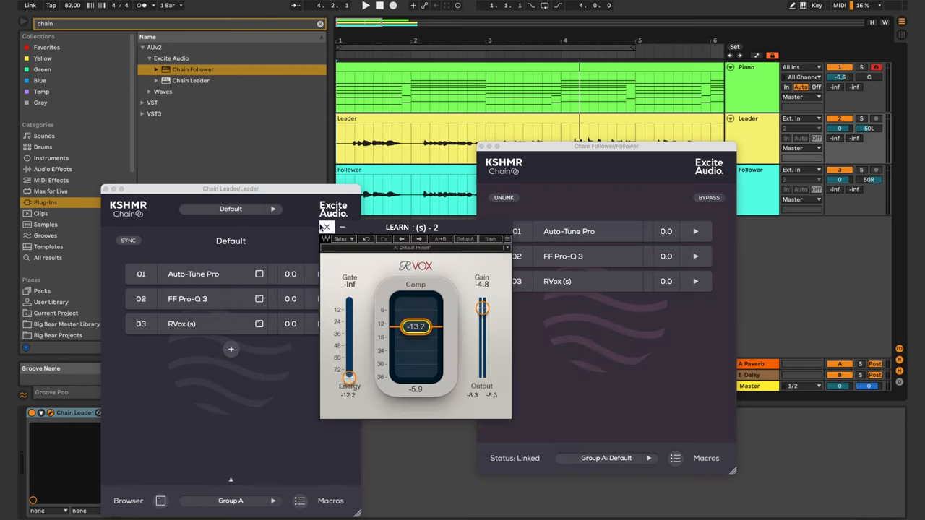
# - Close the follower chain and RVox windows, leaving only the leader chain
pyautogui.click(327, 227)
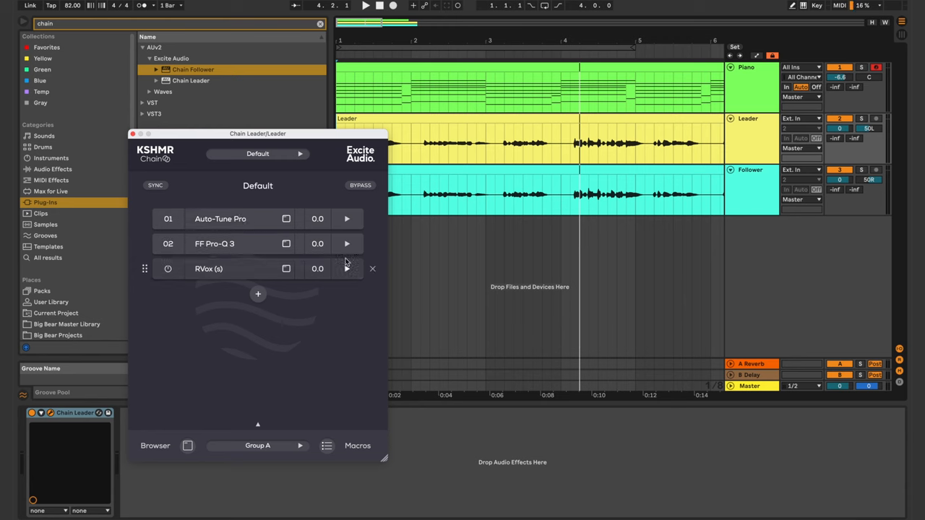
# - Reveal RVox's In/Dry/Wet blend knobs, lower its gain to -6.0 and adjust the dry blend
pyautogui.click(346, 267)
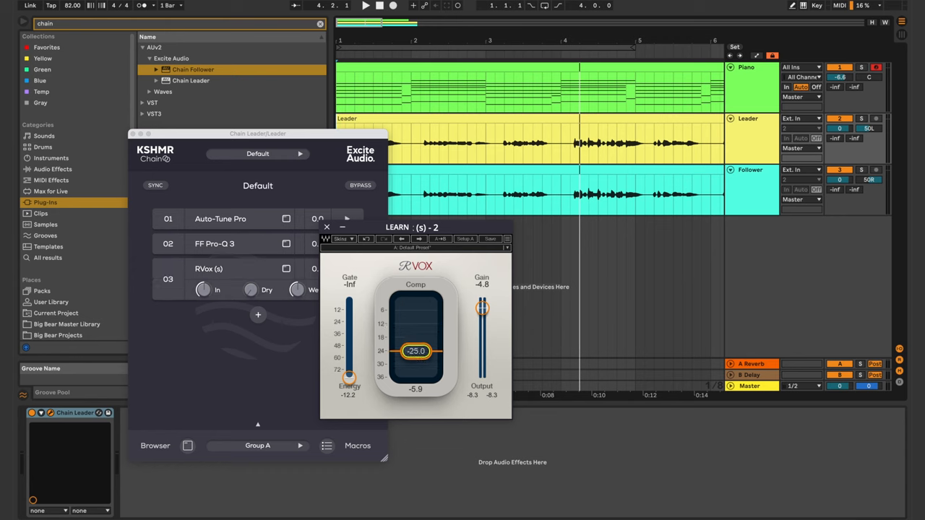
pyautogui.moveTo(482, 309); pyautogui.dragTo(483, 312)
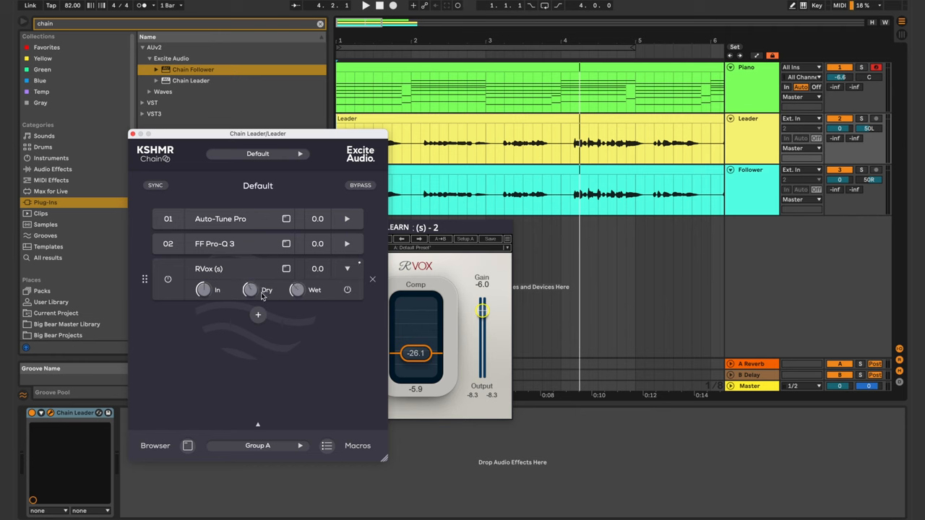
pyautogui.moveTo(296, 290); pyautogui.dragTo(296, 304)
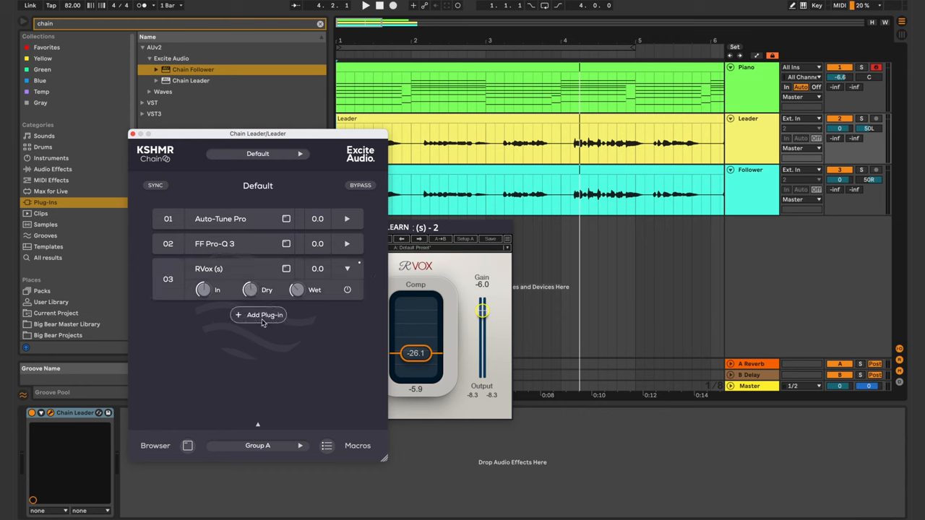
# - Select the chain name field to rename the leader chain Niles New Chain
pyautogui.click(257, 315)
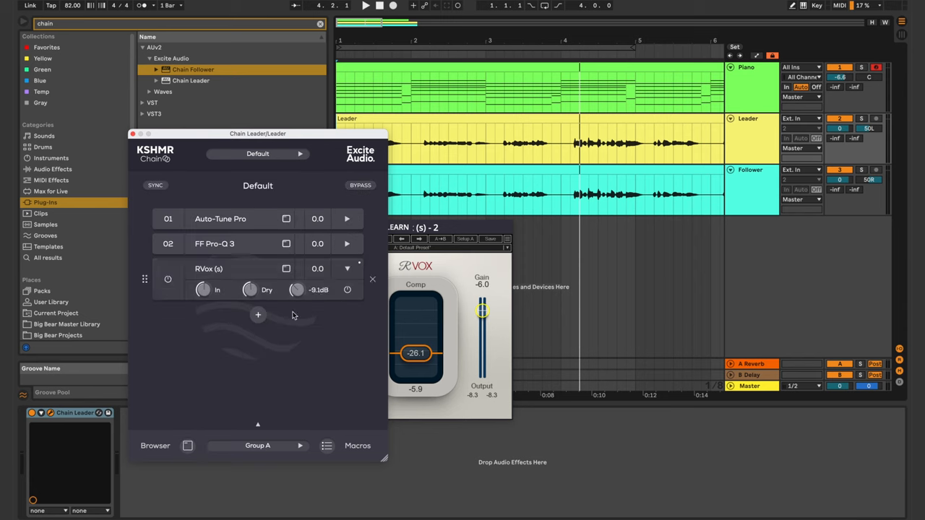
pyautogui.moveTo(258, 445)
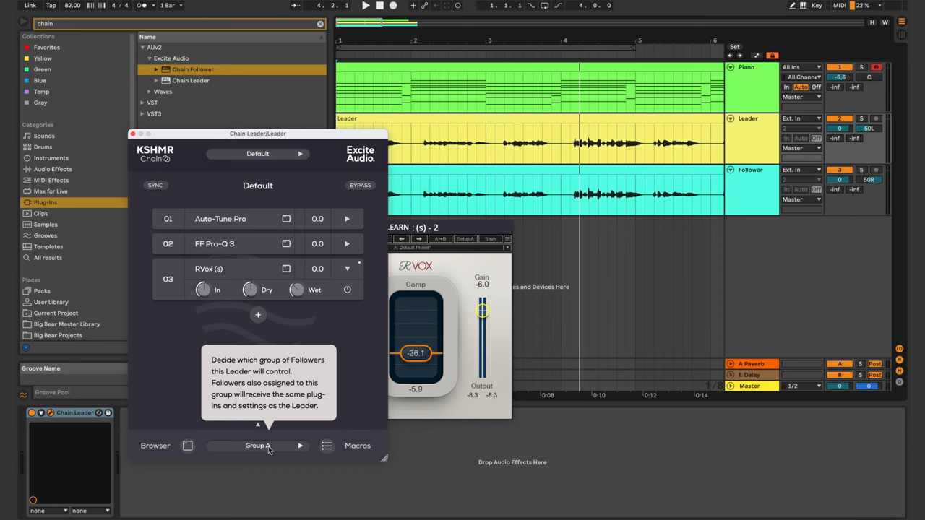
pyautogui.moveTo(276, 228)
pyautogui.write('Niles New Chain')
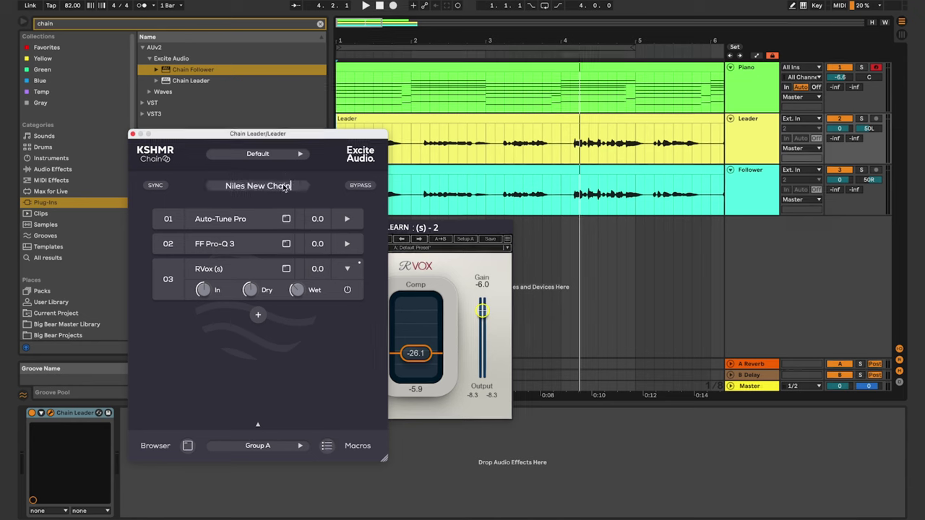
# - Confirm the name Niles New Chain and bring up the Add Plug-in browser below RVox
pyautogui.click(360, 185)
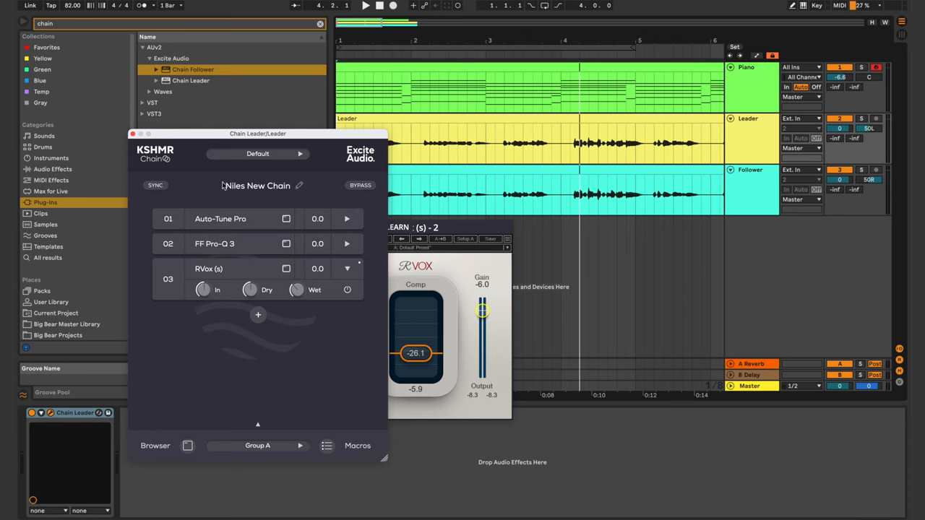
pyautogui.moveTo(156, 185)
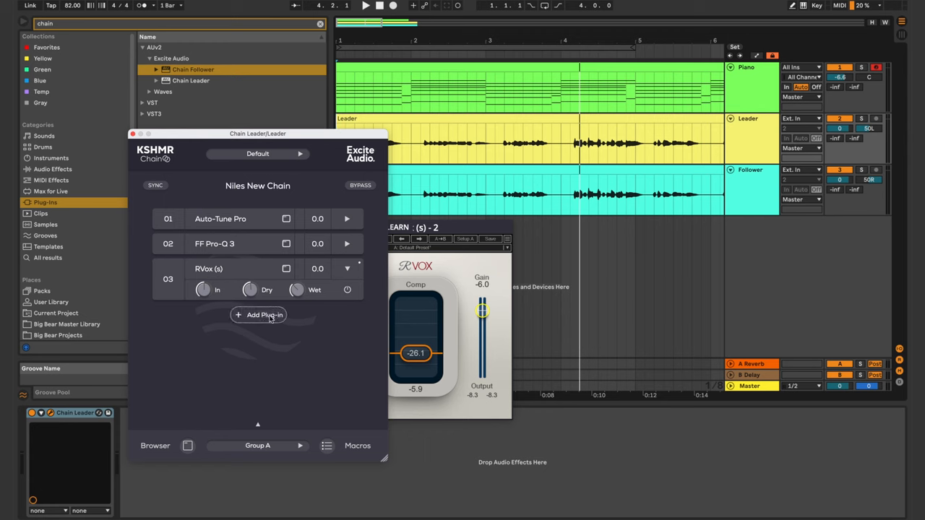
pyautogui.click(257, 315)
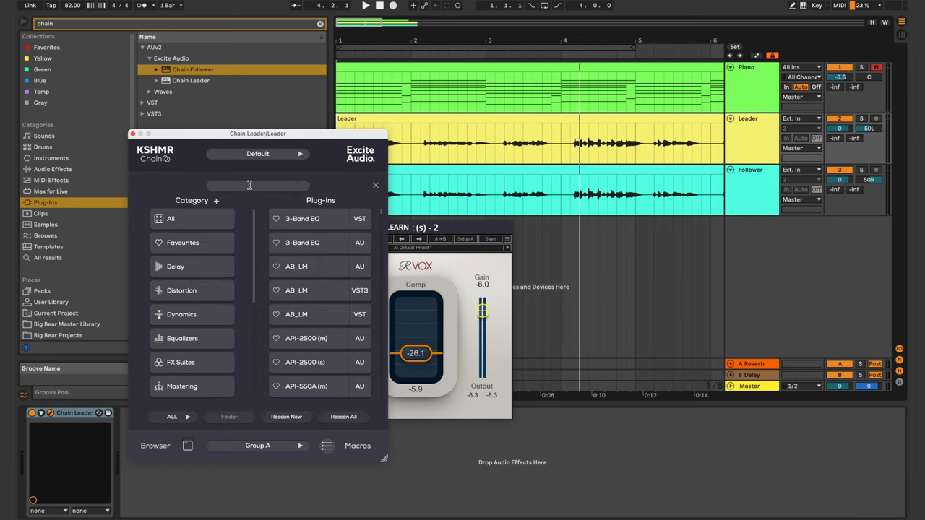
# - Search the plug-in browser for 'endless' to find Endless Smile
pyautogui.click(257, 185)
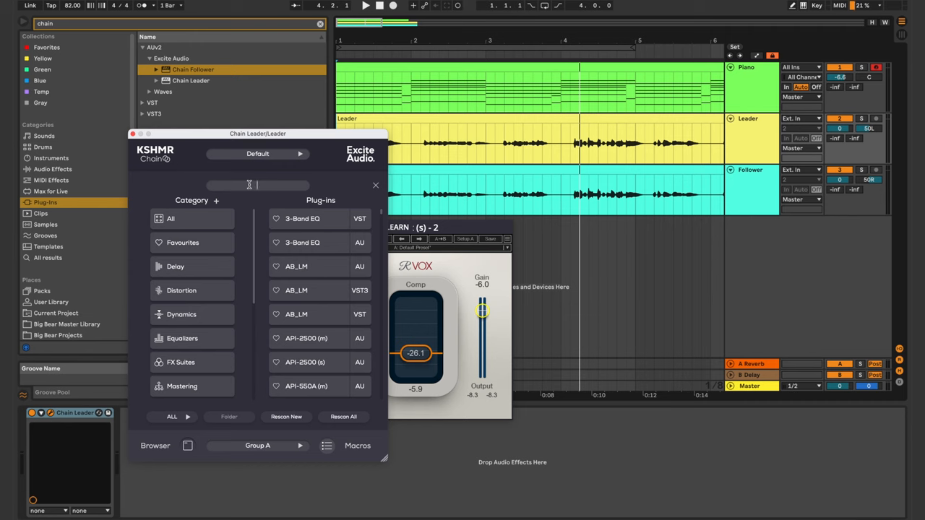
pyautogui.write('n')
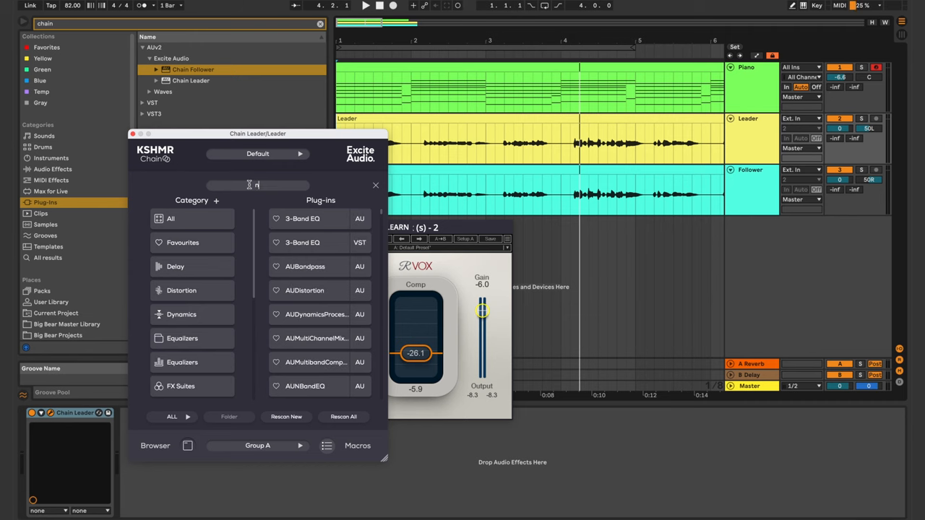
pyautogui.write('endless')
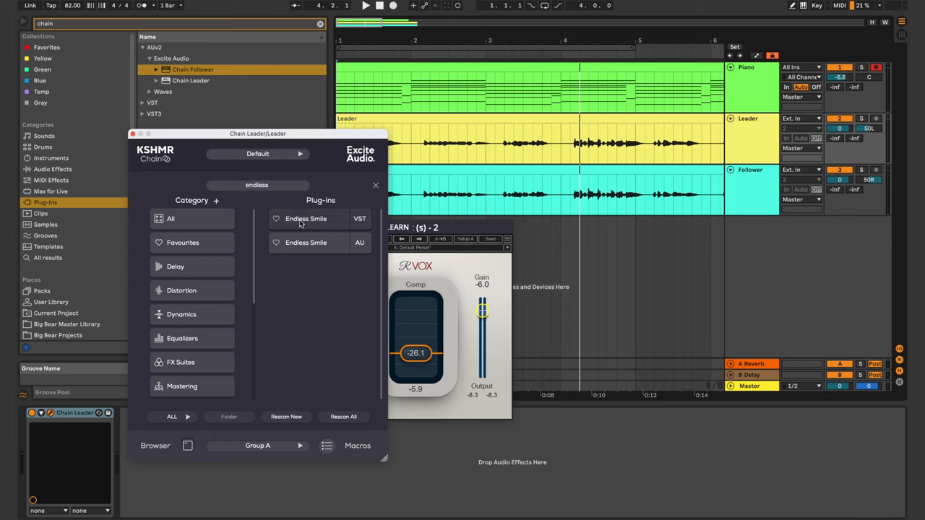
pyautogui.moveTo(304, 222)
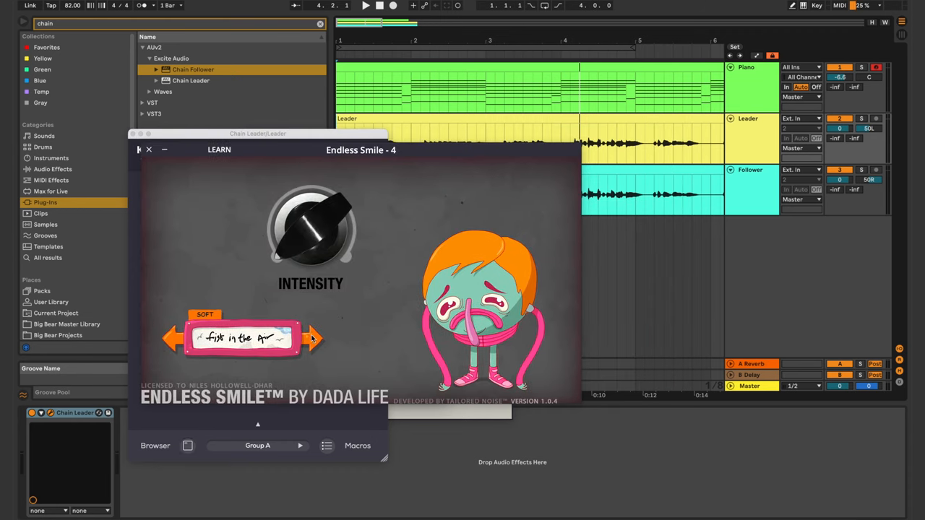
# - Check the follower chain mirrors the plug-ins, set Endless Smile's Intensity to Hard, then close the windows
pyautogui.click(312, 338)
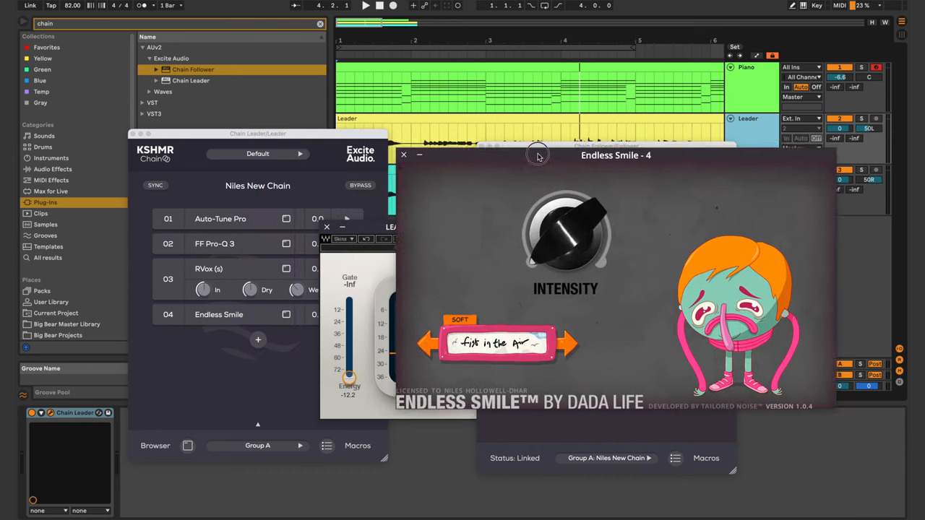
pyautogui.click(404, 155)
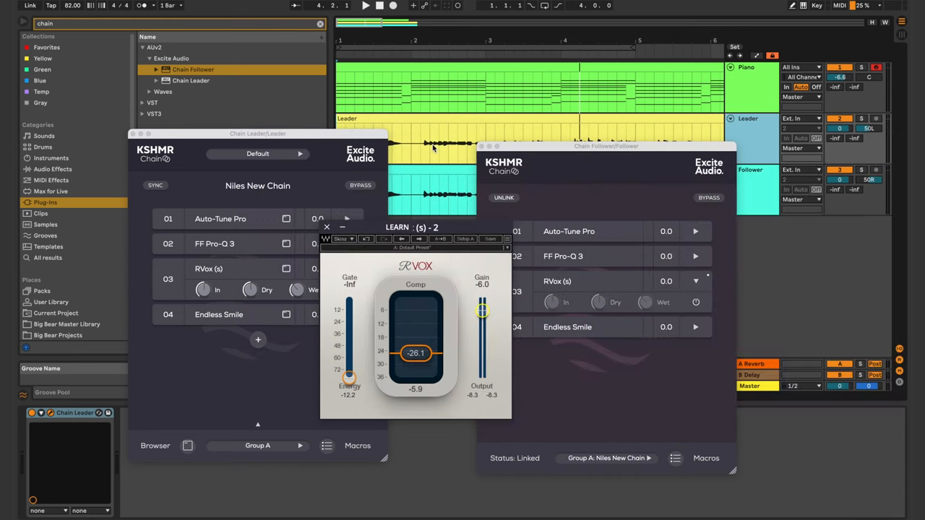
pyautogui.click(326, 227)
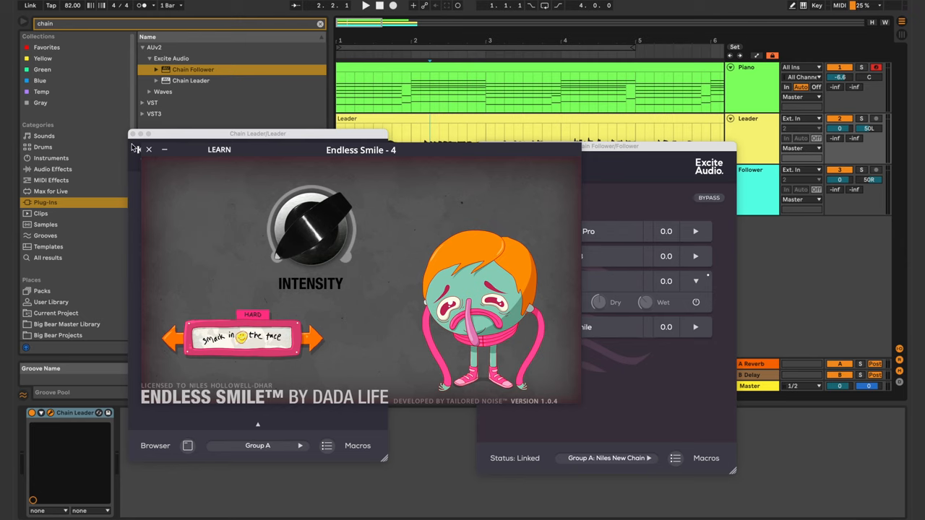
pyautogui.click(148, 149)
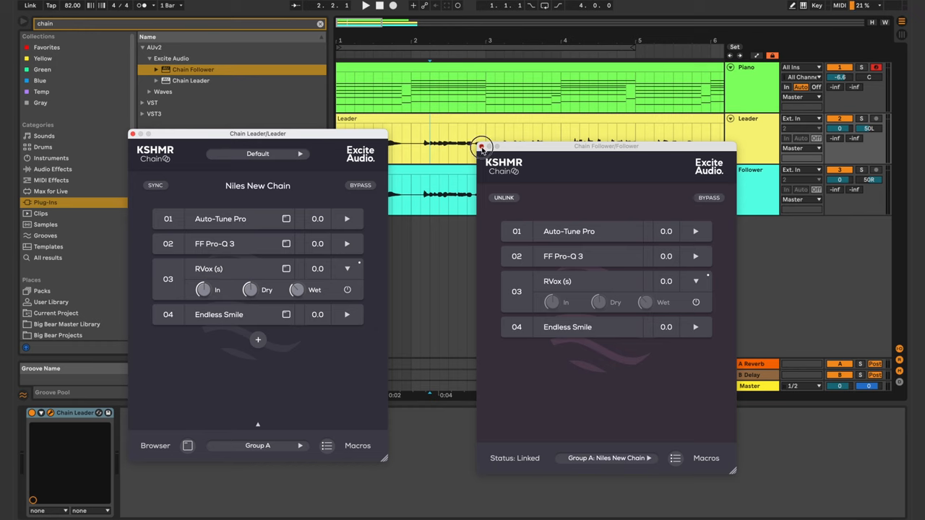
pyautogui.click(483, 148)
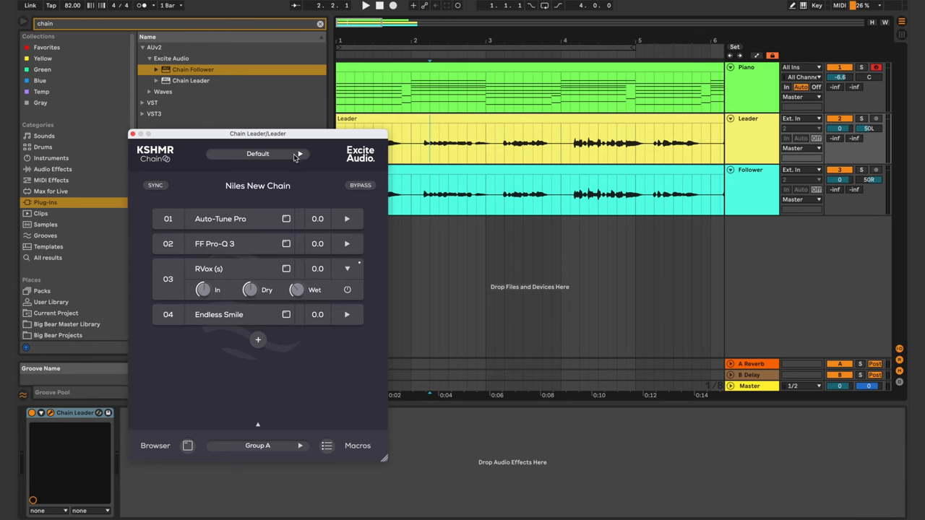
# - Save the leader chain as a preset named Pretty Cool Chain
pyautogui.click(300, 153)
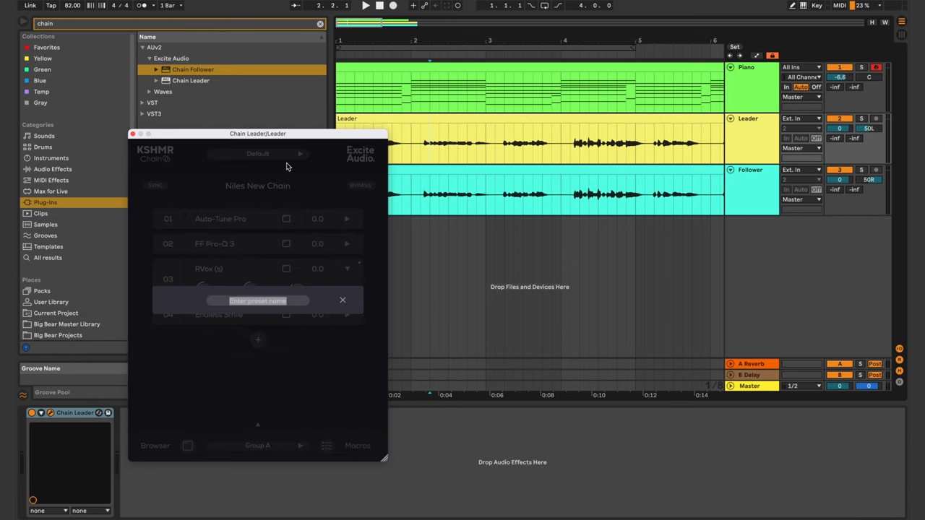
pyautogui.write('Pretty Cool Chain')
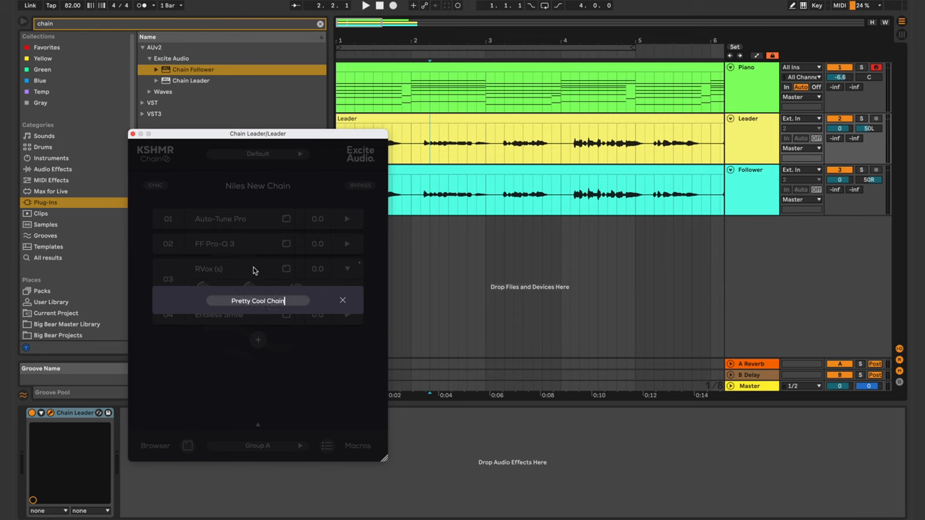
pyautogui.press('Return')
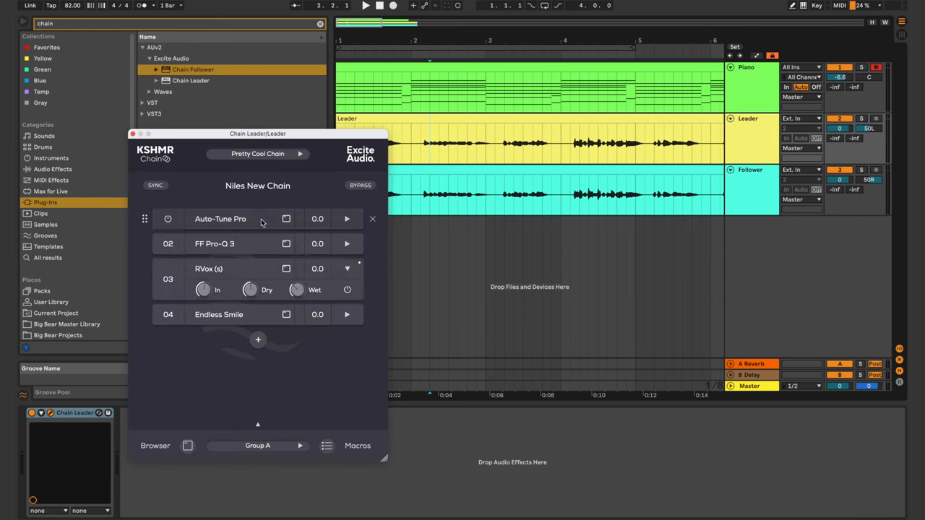